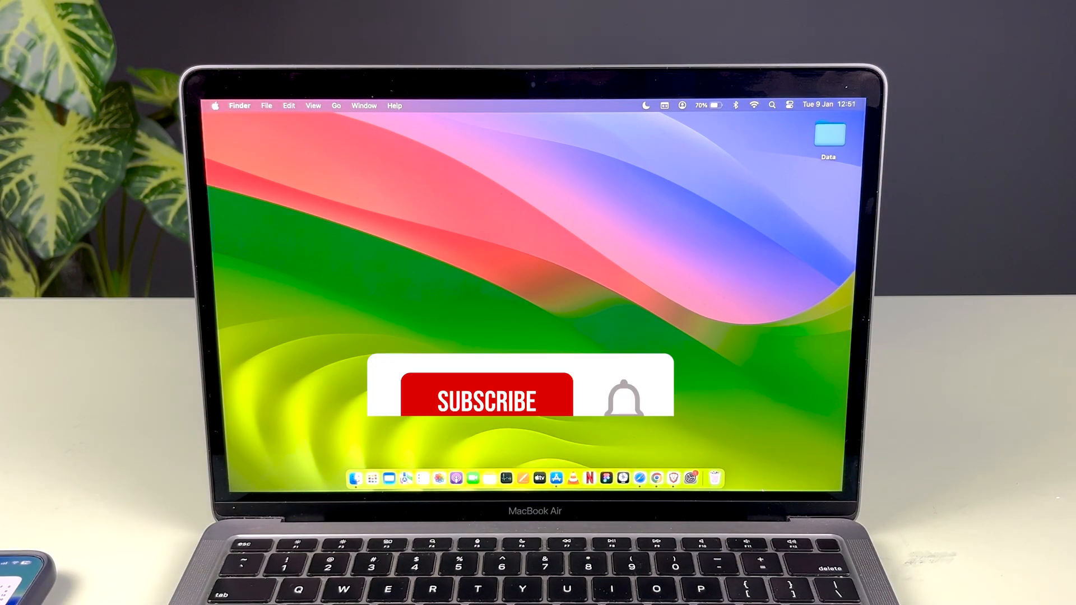
# Step: Launch System Settings from the Dock and go to the General section
pyautogui.click(486, 400)
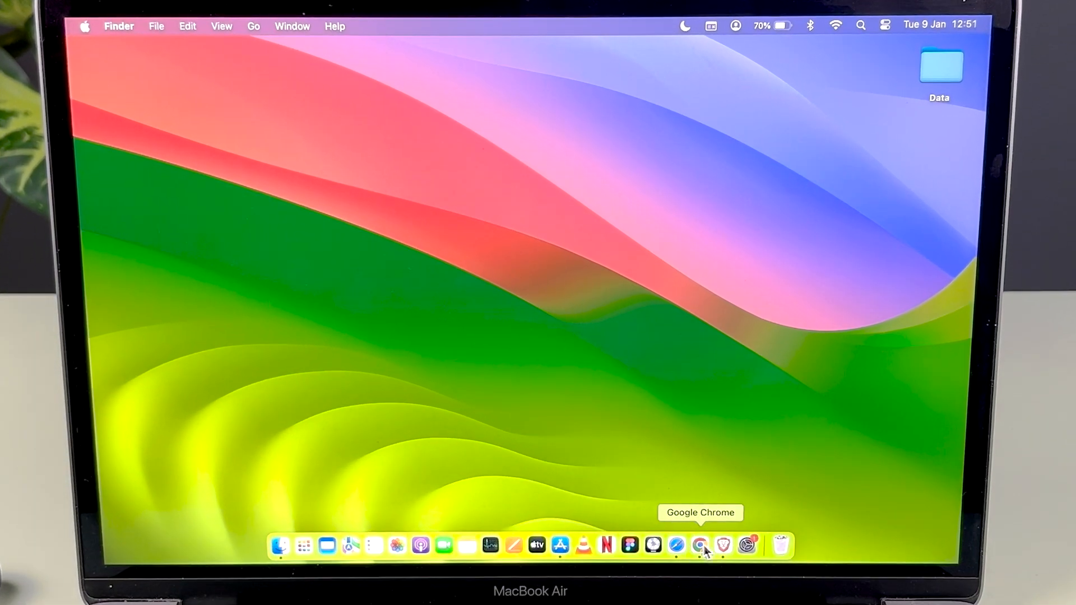
pyautogui.click(745, 545)
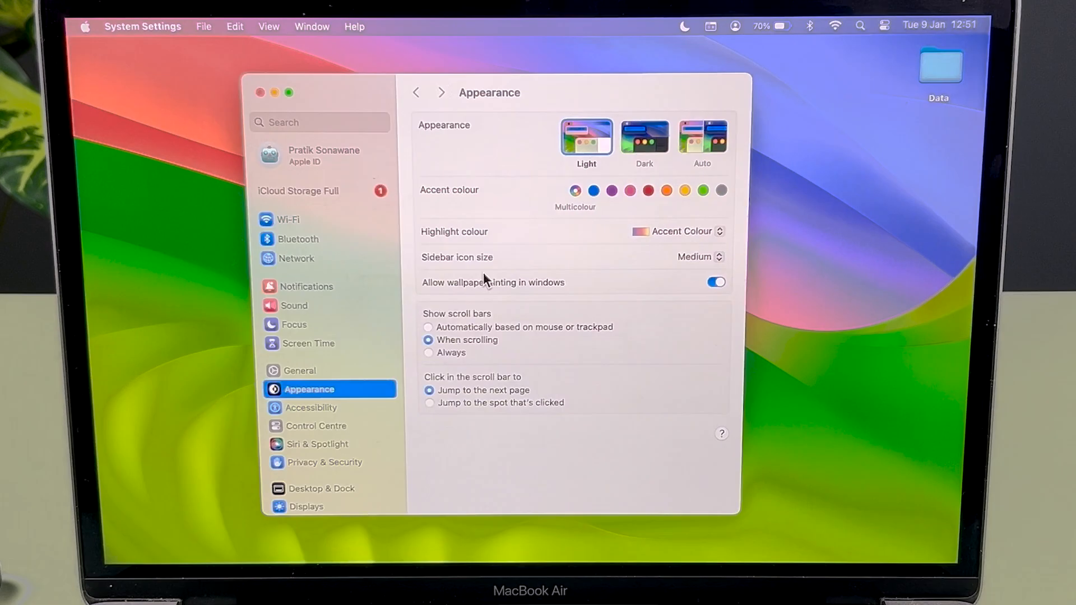
pyautogui.scroll(-3)
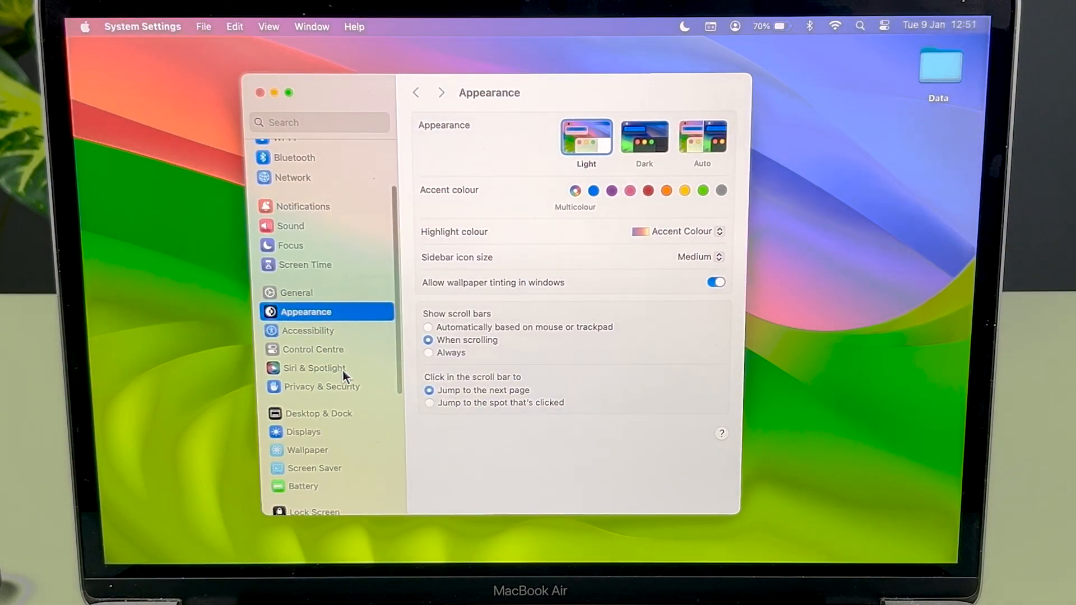
pyautogui.click(296, 291)
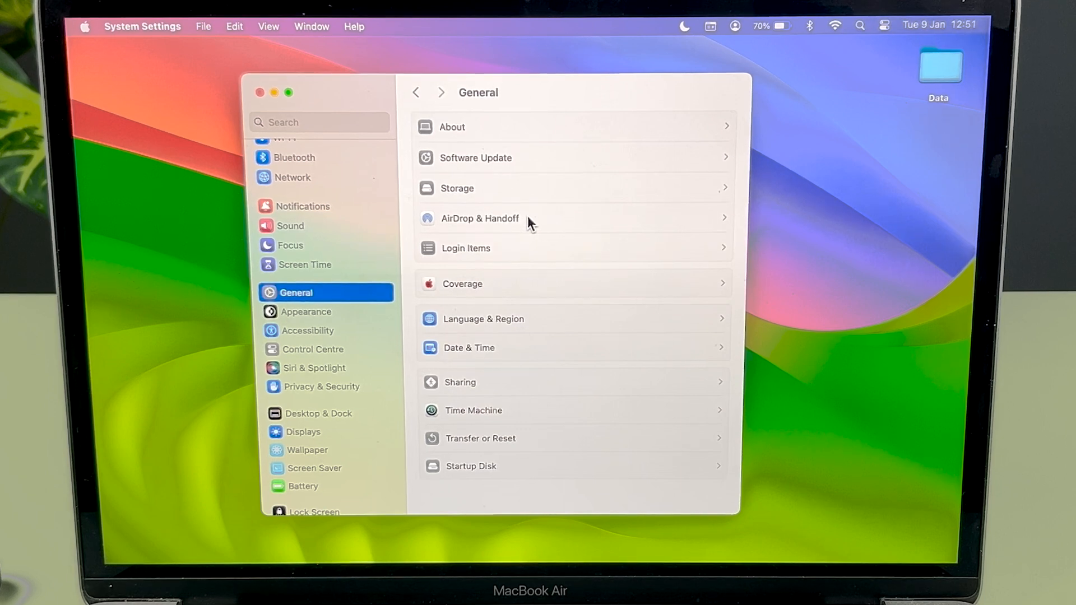
# Step: Go to AirDrop & Handoff and leave AirPlay Receiver switched on
pyautogui.click(479, 218)
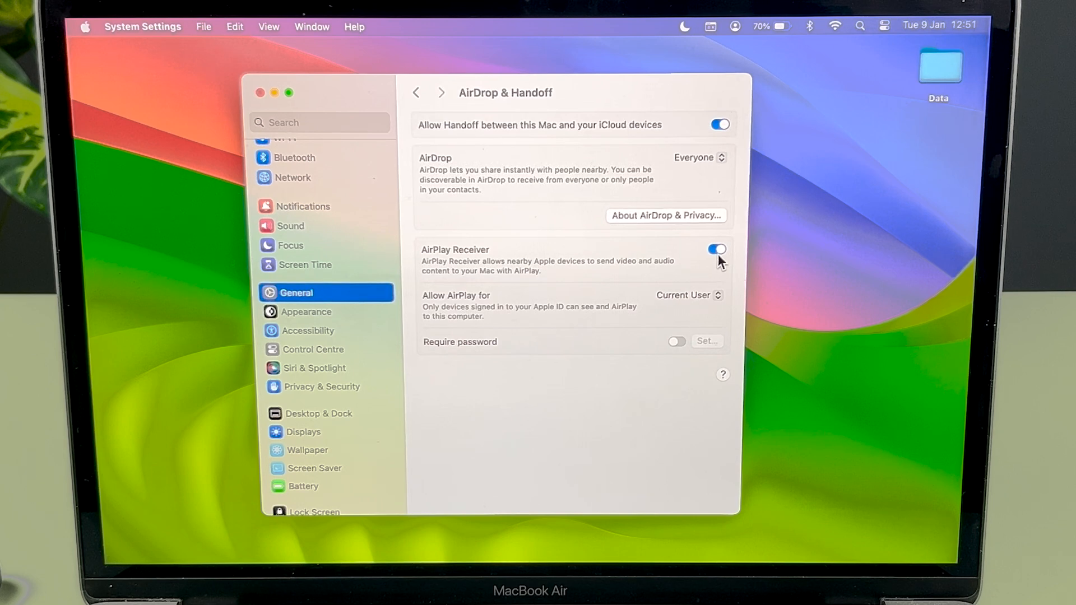
pyautogui.click(715, 249)
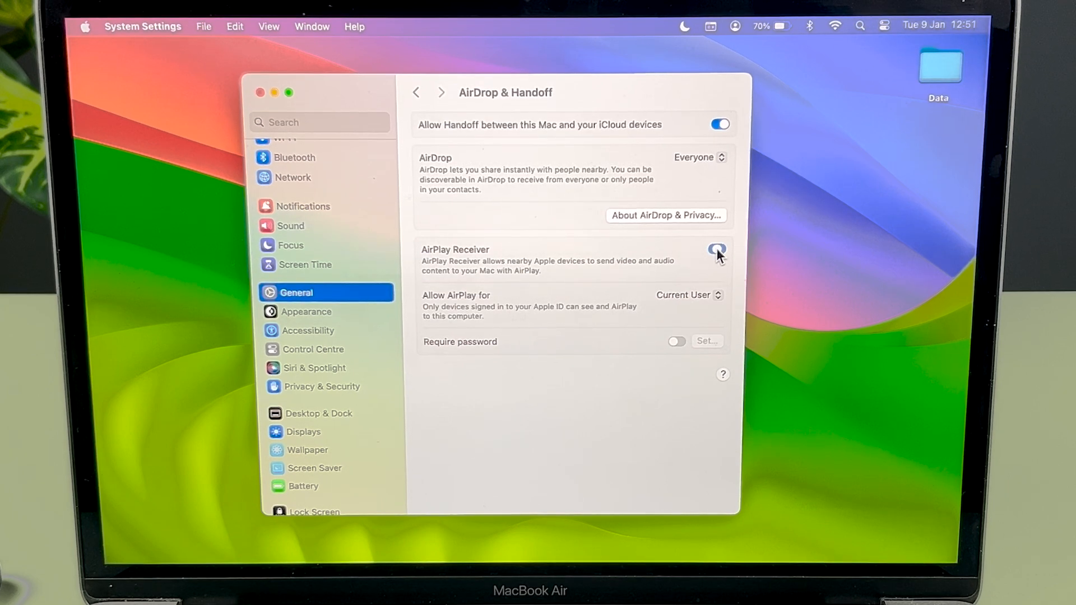
pyautogui.click(717, 249)
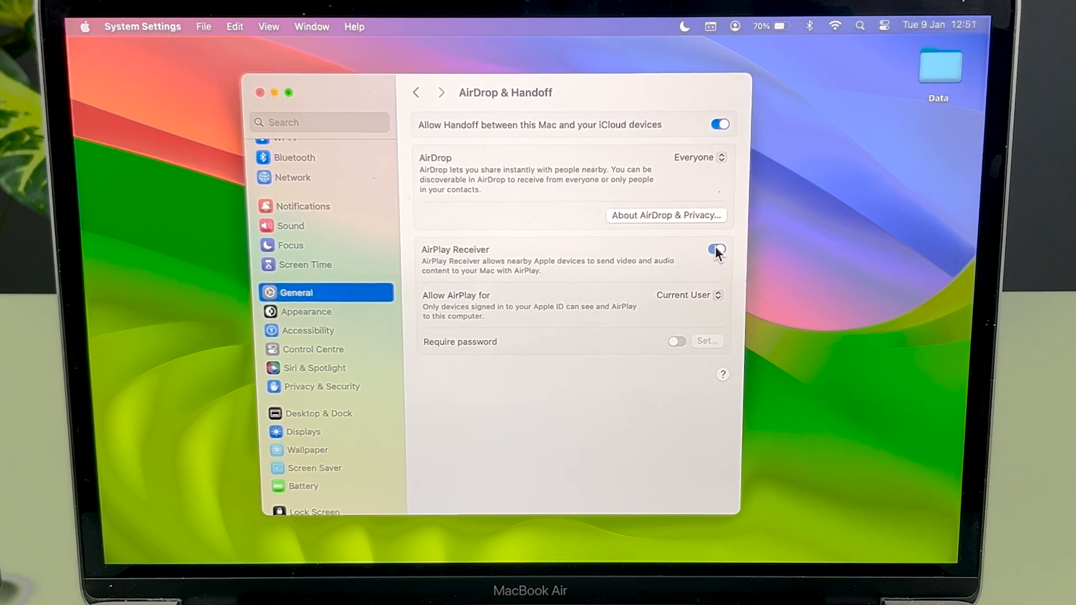
pyautogui.click(716, 249)
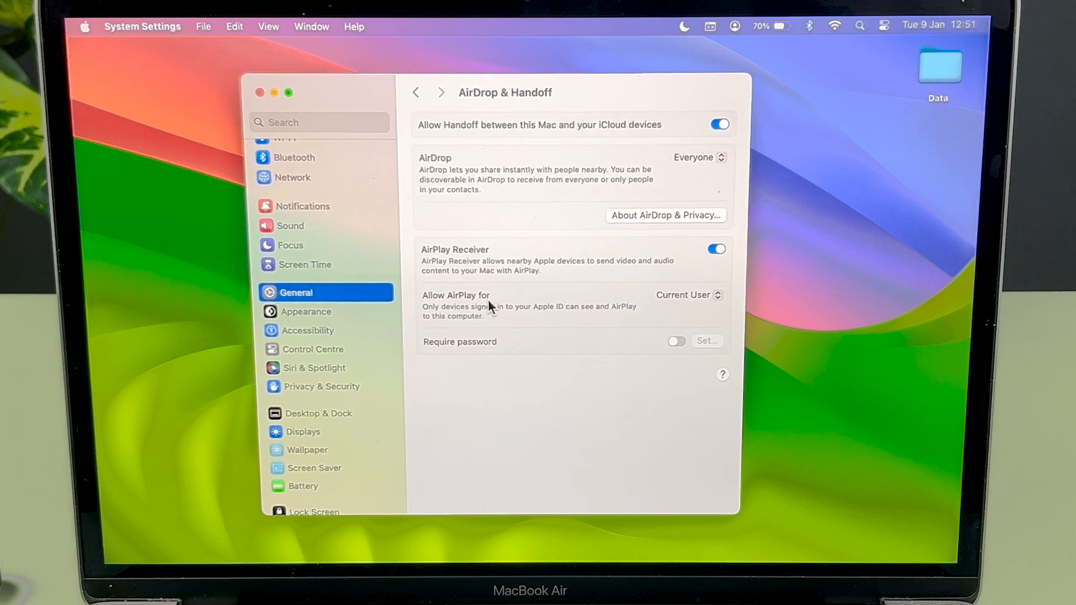
pyautogui.moveTo(651, 312)
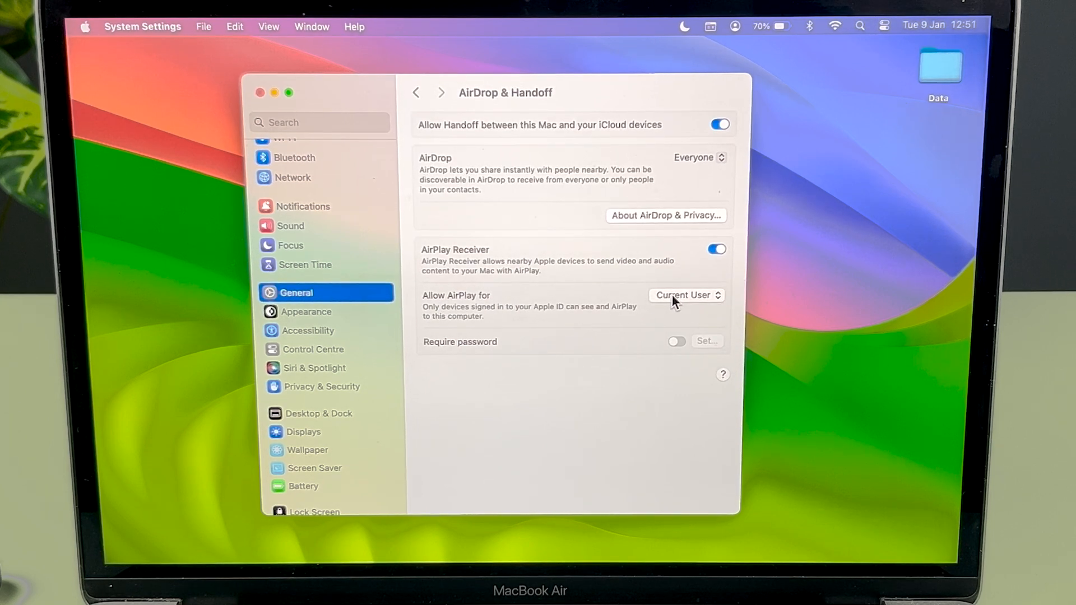
# Step: Set Allow AirPlay for to Anyone on the Same Network, confirm, and close System Settings
pyautogui.click(685, 295)
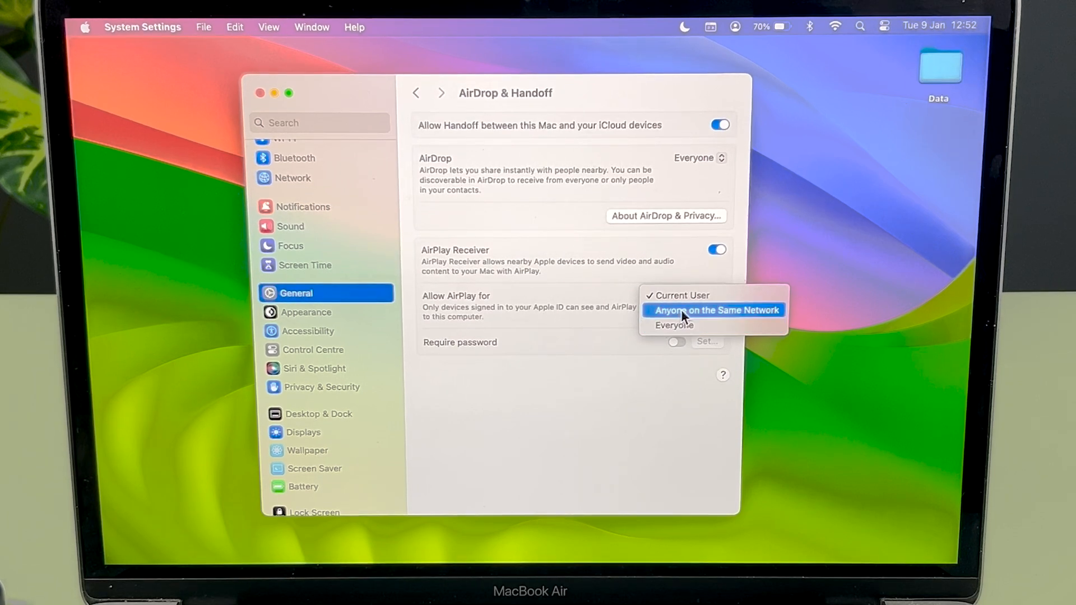
pyautogui.click(712, 309)
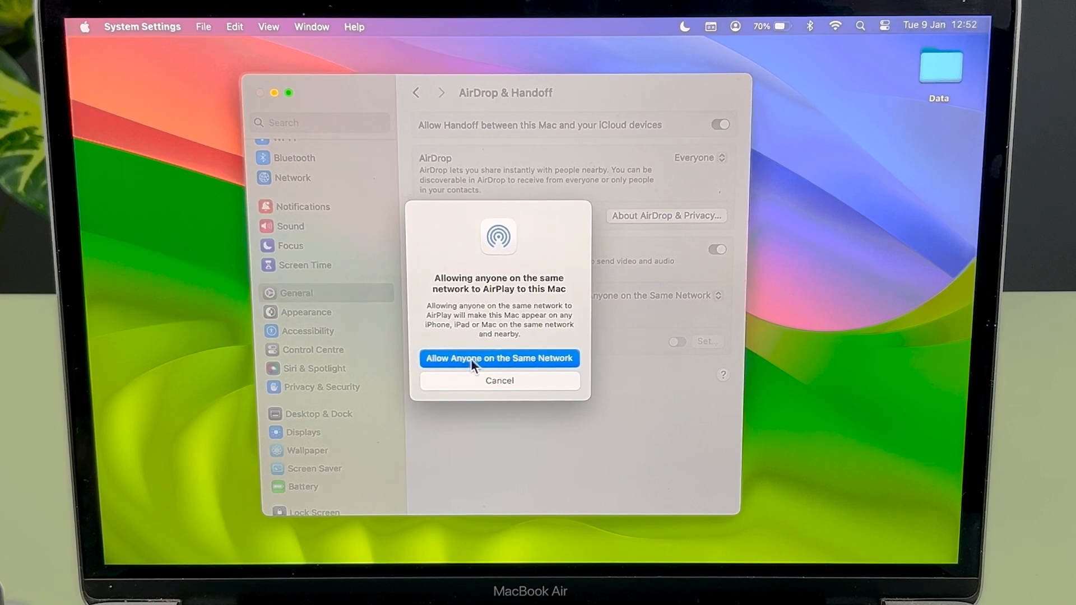
pyautogui.click(499, 358)
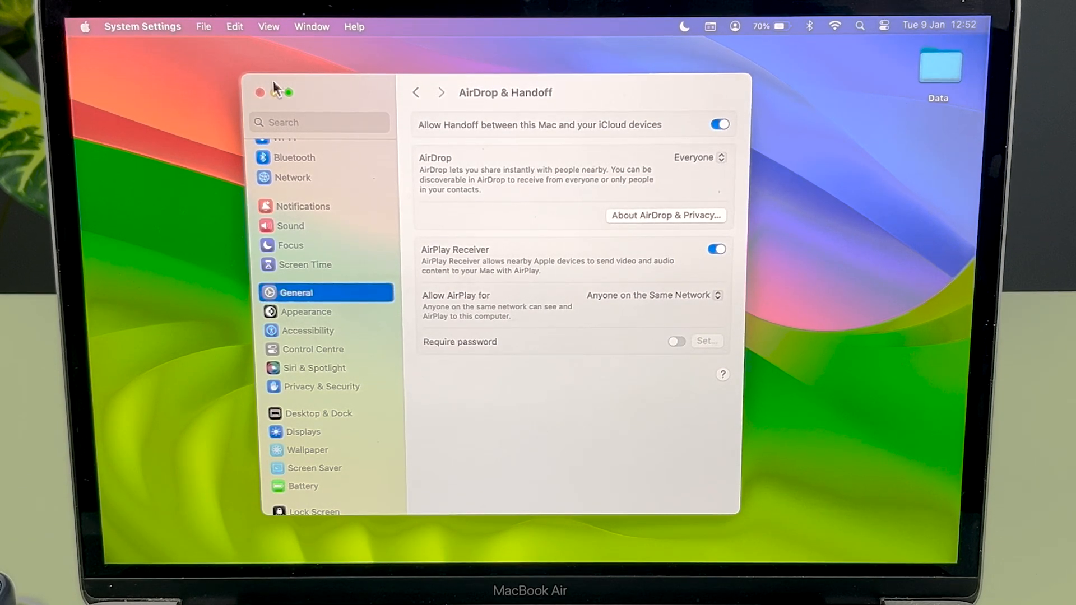
pyautogui.click(259, 93)
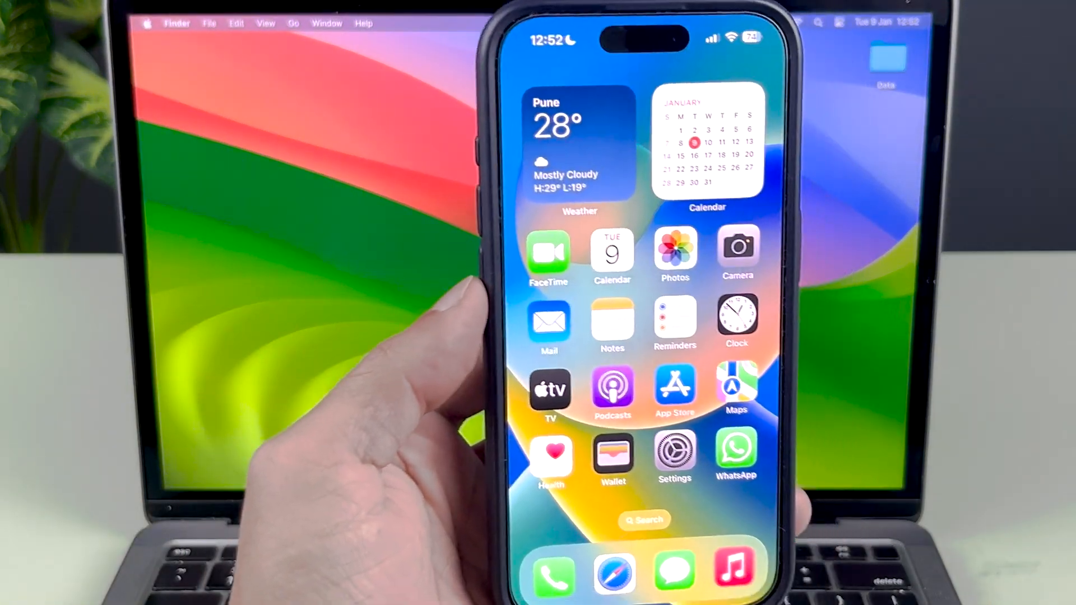
# Step: Play Transformers: Dark of the Moon in Prime Video and AirPlay it to the MacBook Air
pyautogui.hscroll(-3)
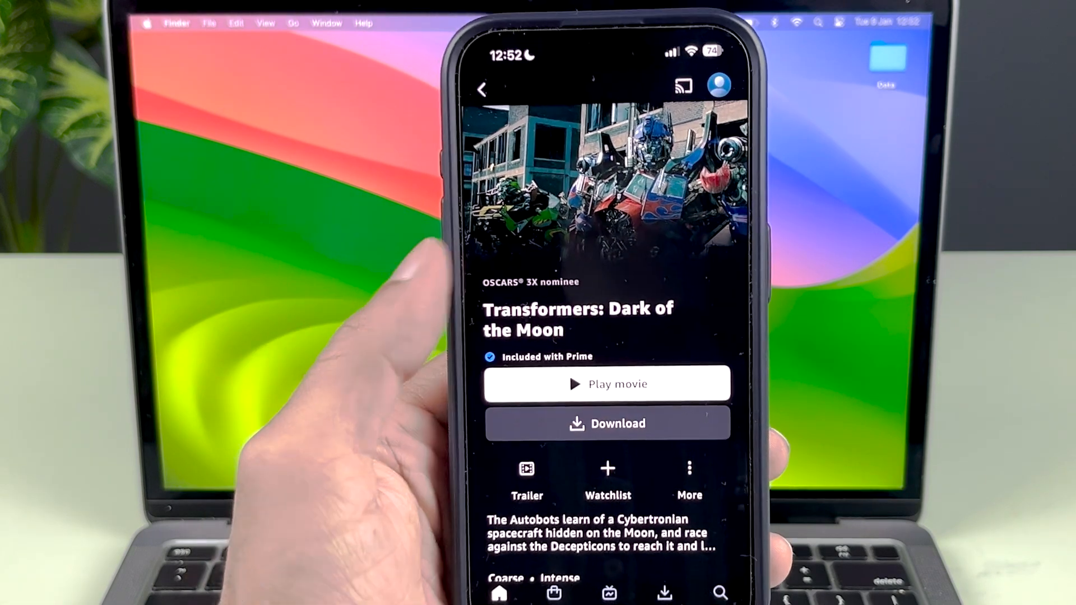
pyautogui.click(606, 383)
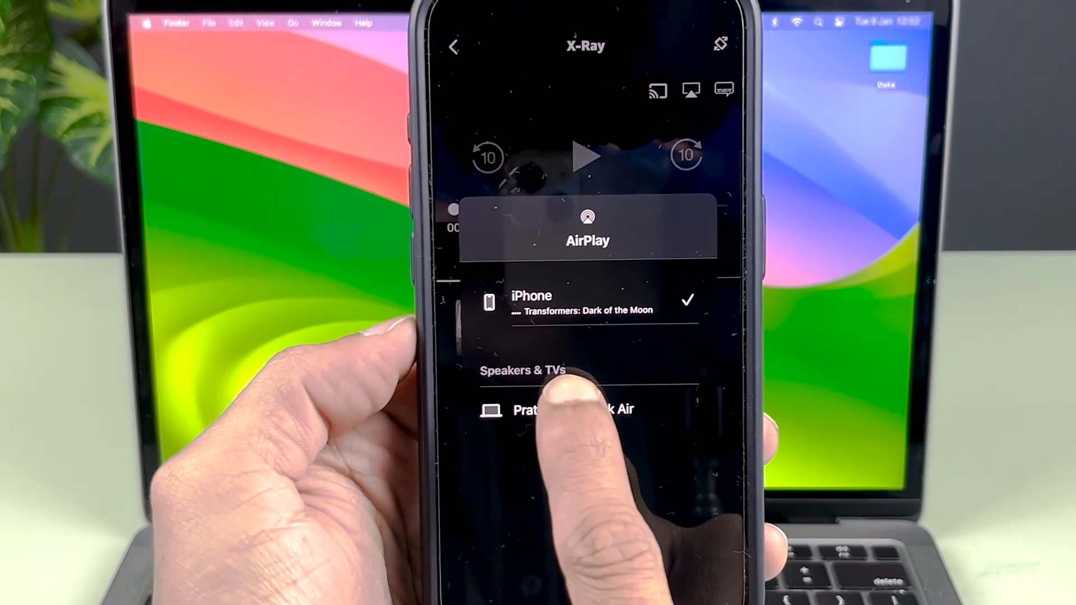
pyautogui.click(588, 410)
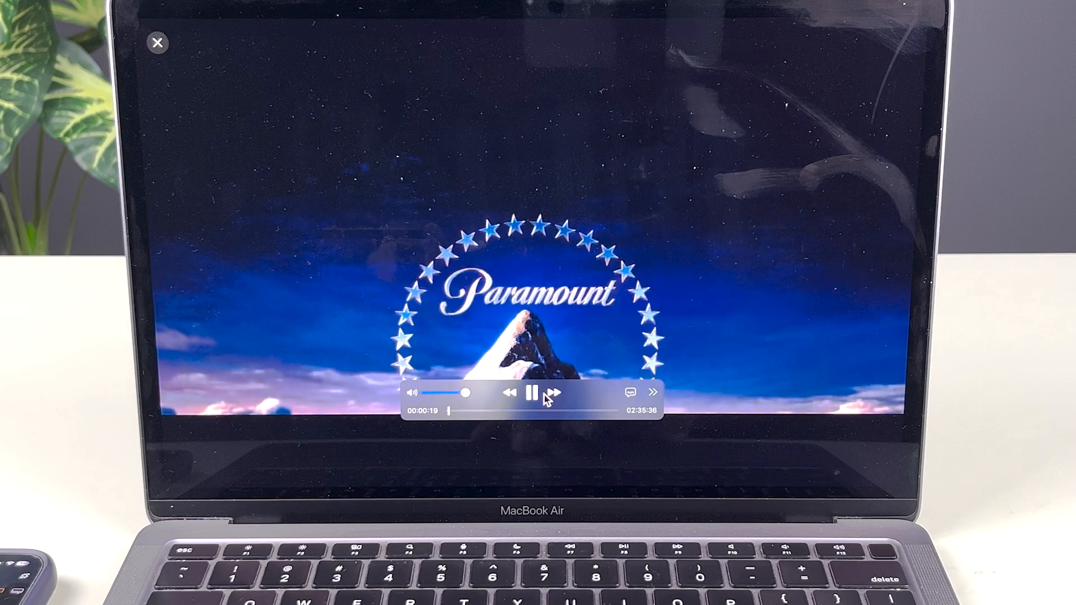
# Step: Pause, resume and pause the AirPlayed movie, then close the receiver window to stop it
pyautogui.click(534, 392)
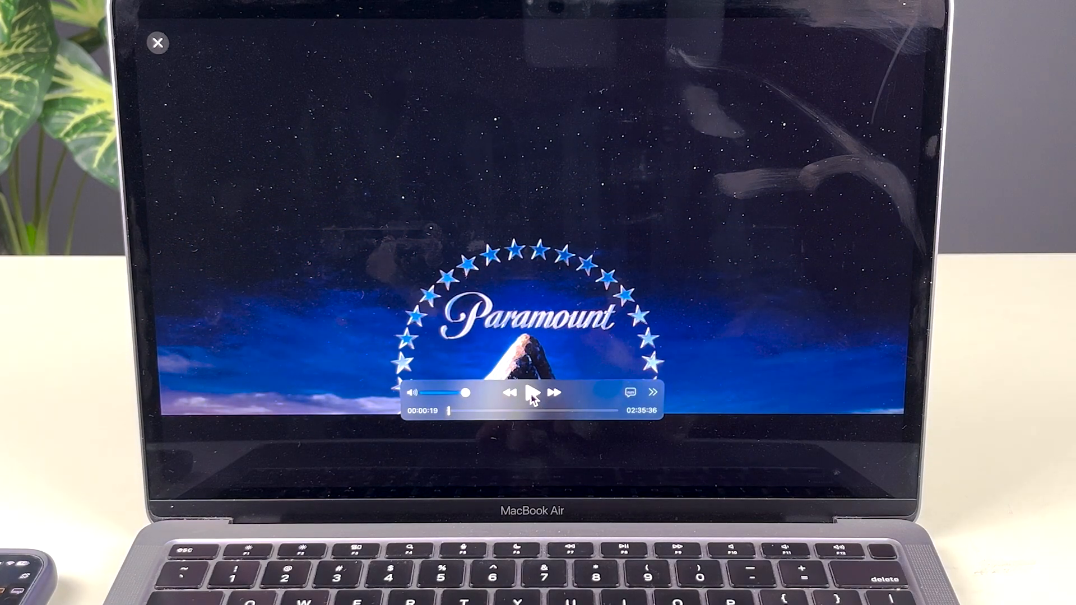
pyautogui.click(532, 391)
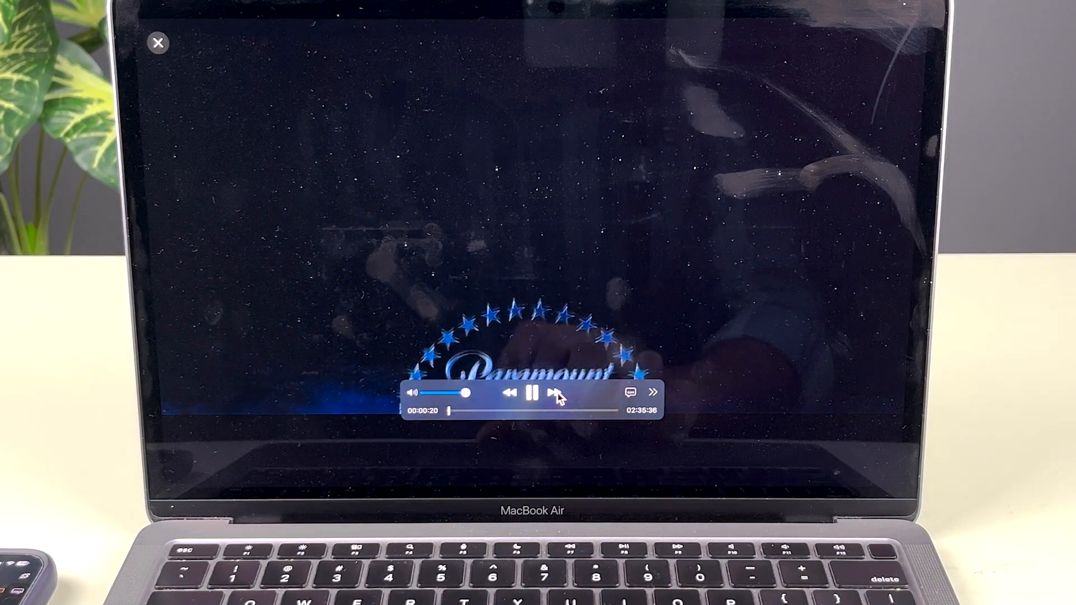
pyautogui.click(552, 391)
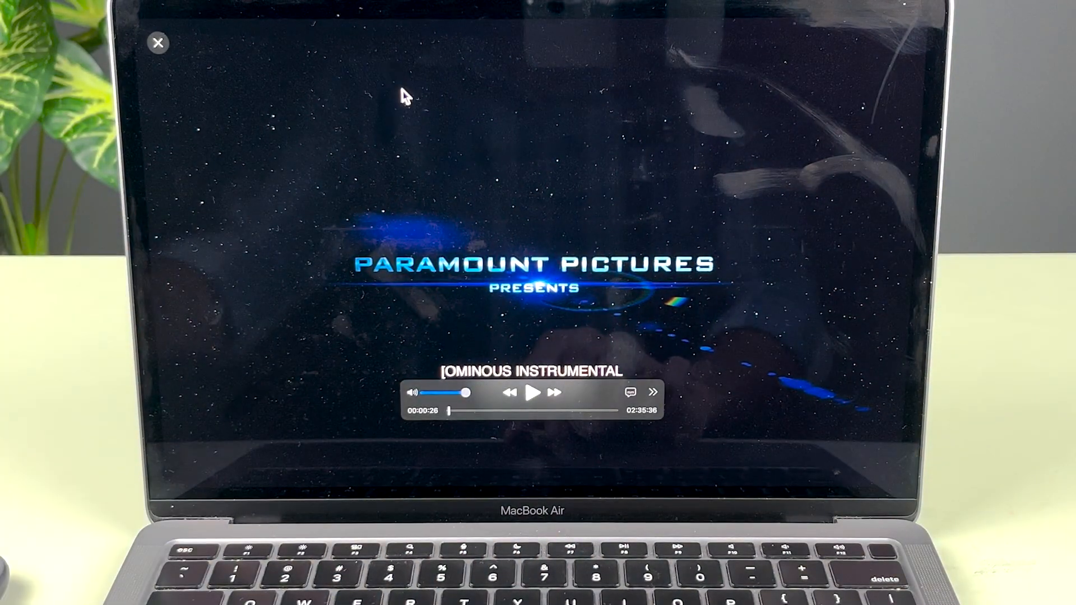
pyautogui.moveTo(617, 312)
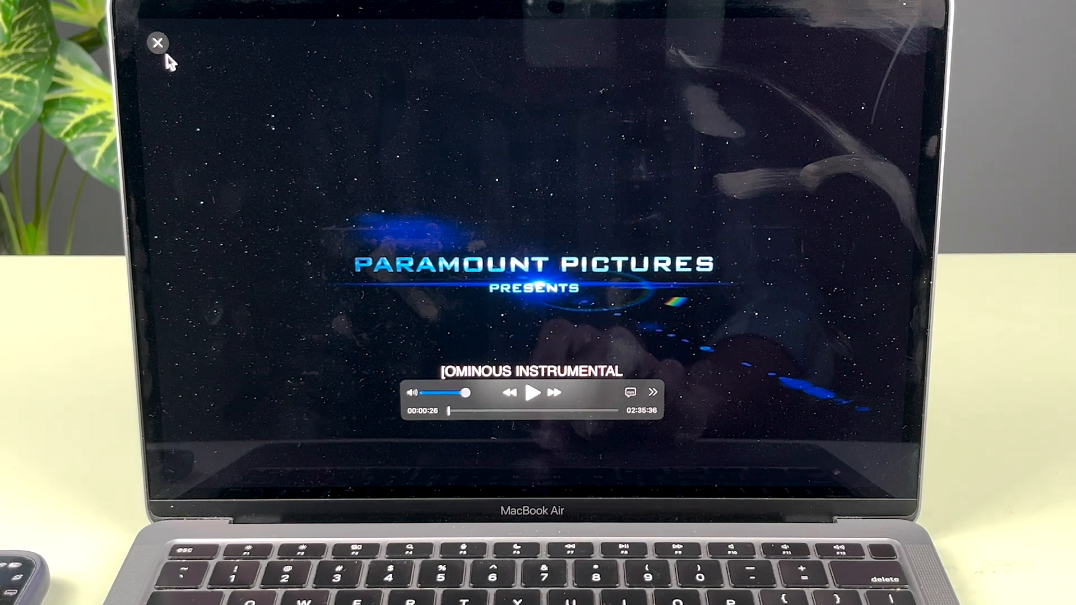
pyautogui.click(156, 43)
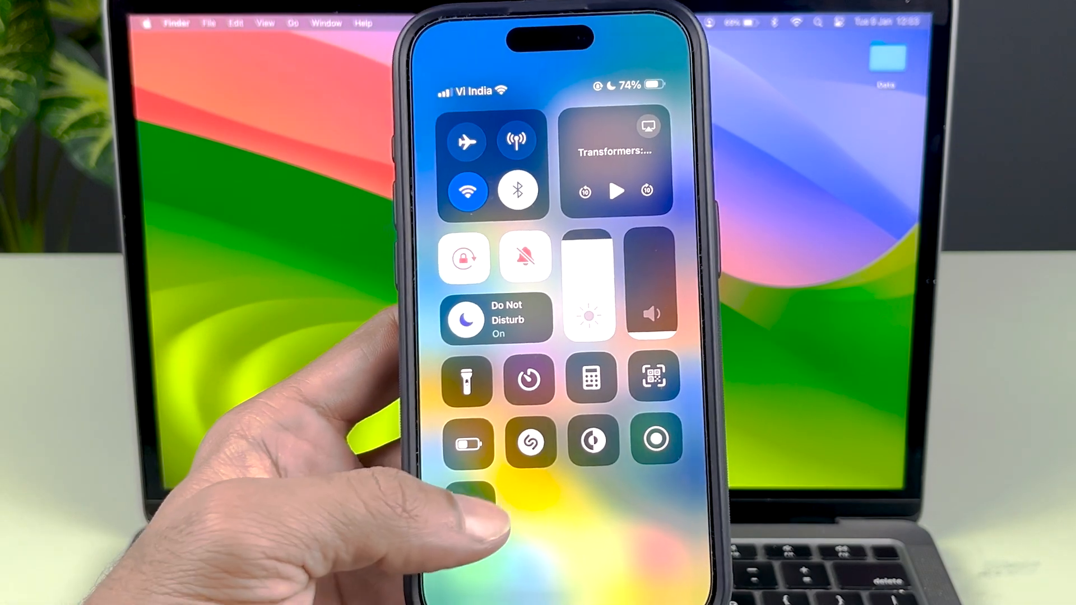
# Step: Choose Screen Mirroring in Control Centre and select the MacBook Air
pyautogui.click(647, 126)
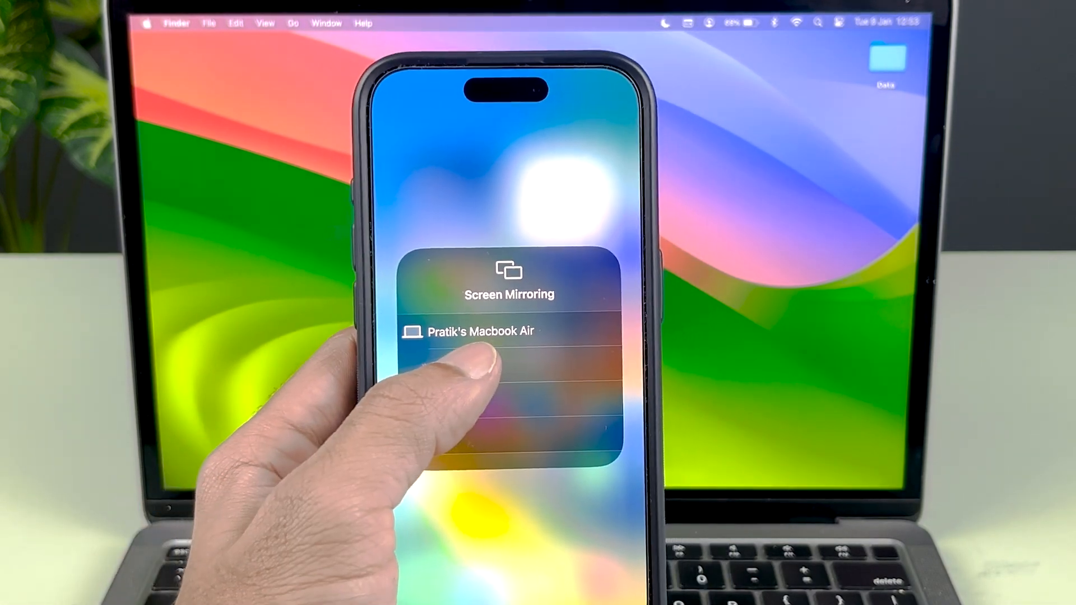
pyautogui.click(480, 331)
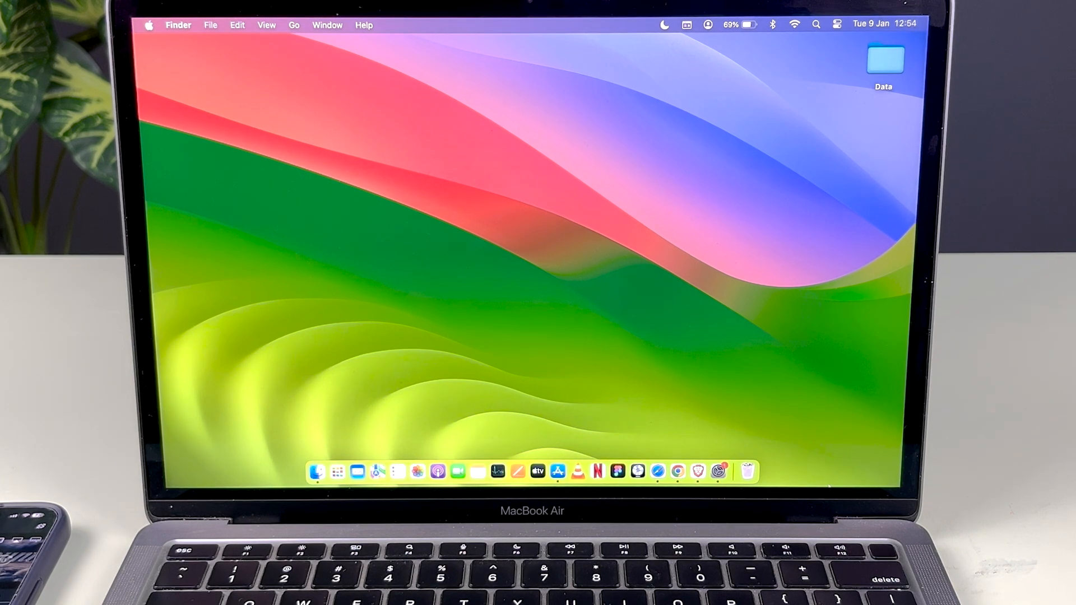
pyautogui.click(504, 265)
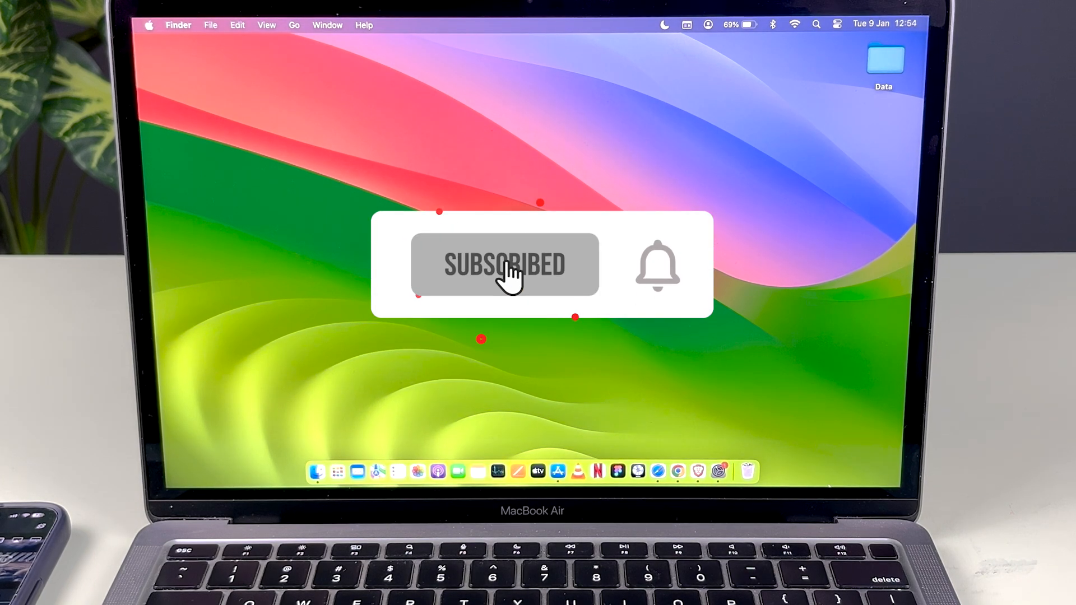